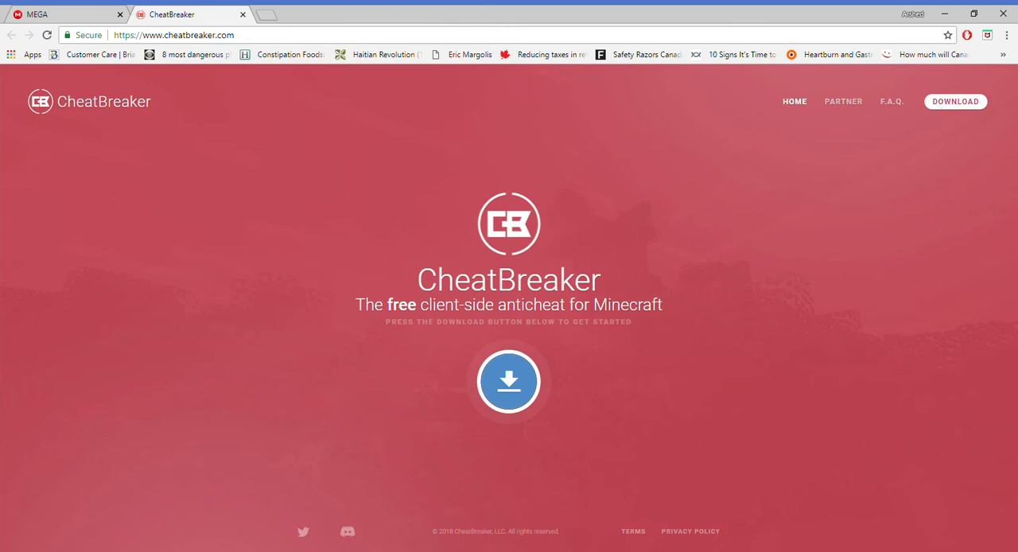
mouse_move(897, 270)
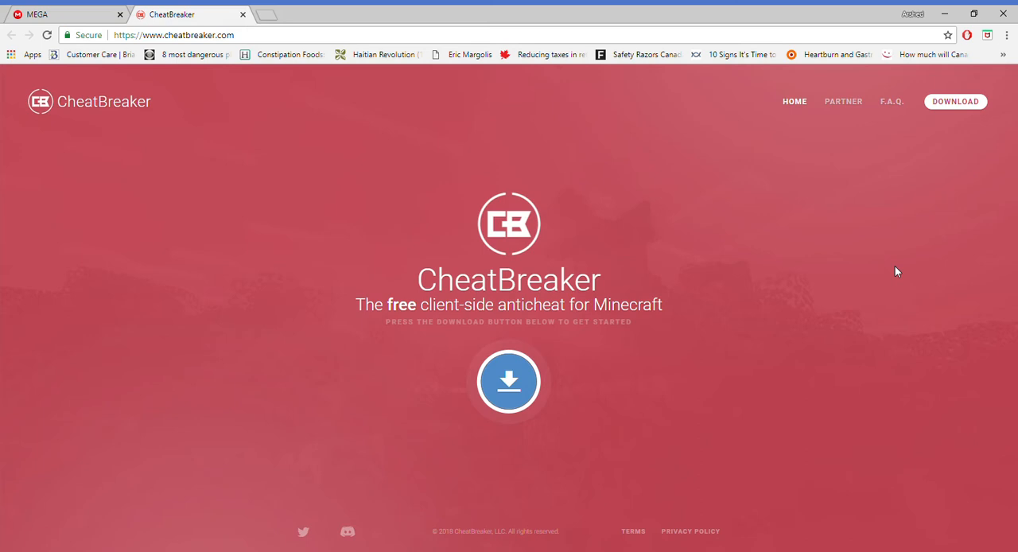
mouse_move(510, 105)
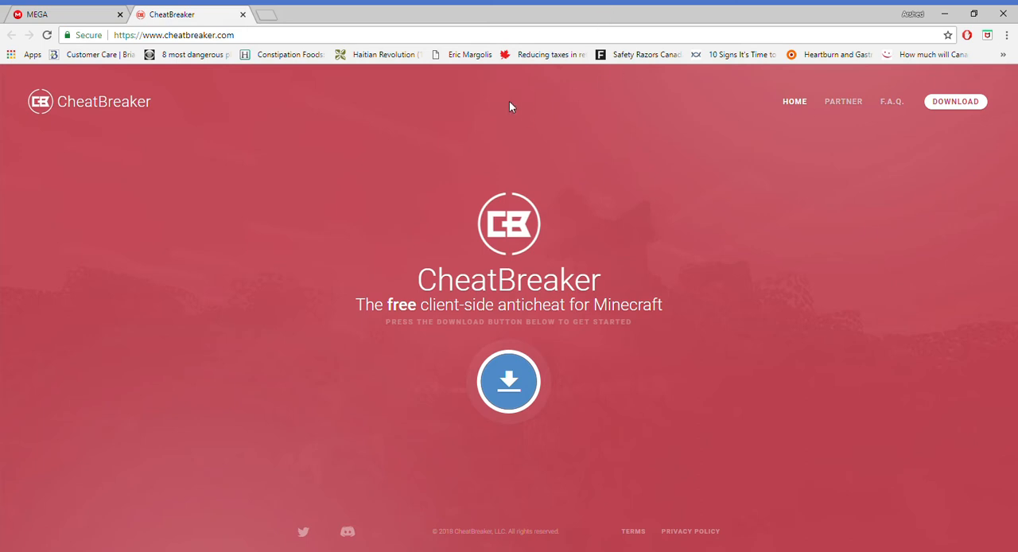
mouse_move(389, 289)
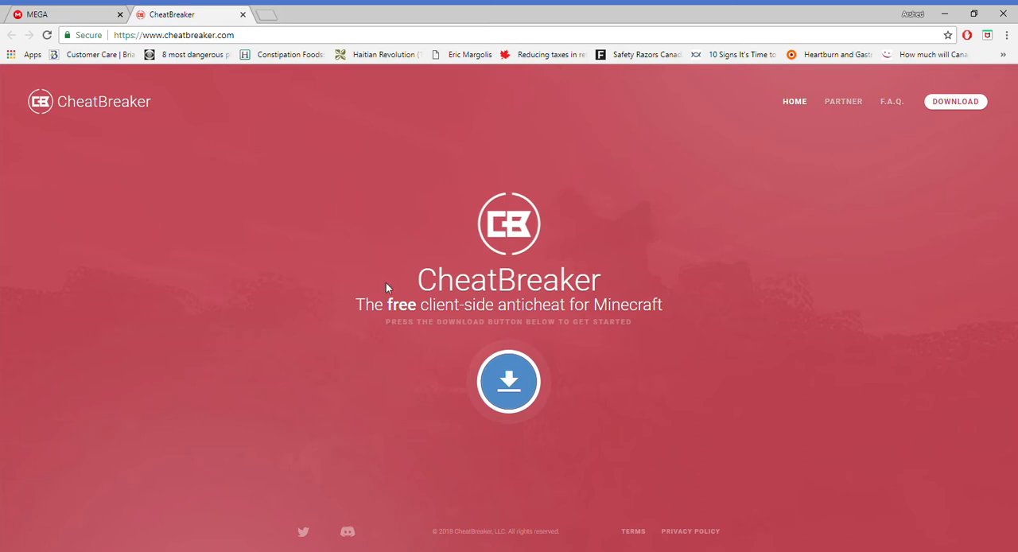
mouse_move(932, 201)
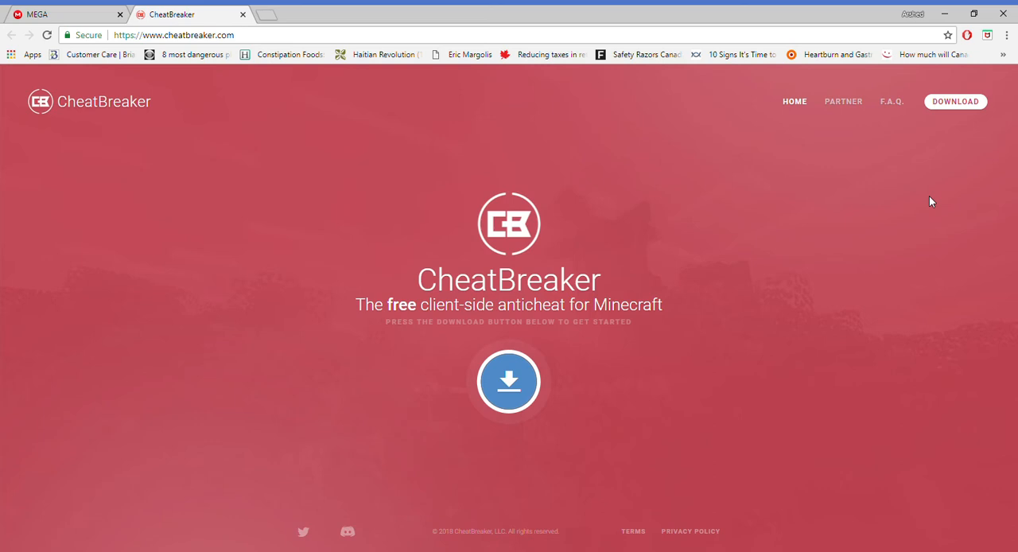
mouse_move(951, 162)
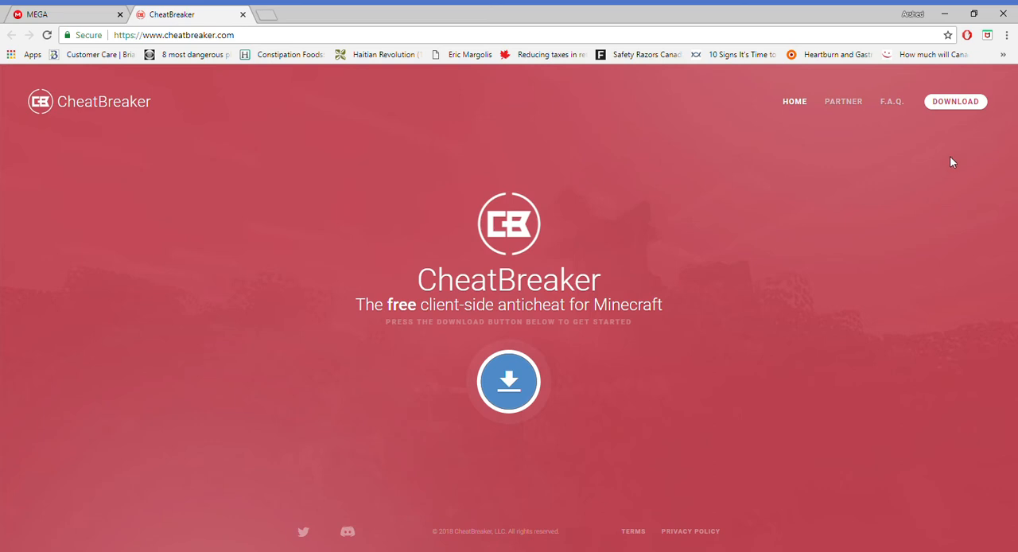
- Open the partnership eligibility page, then request the F.A.Q. page from the navigation bar
click(843, 102)
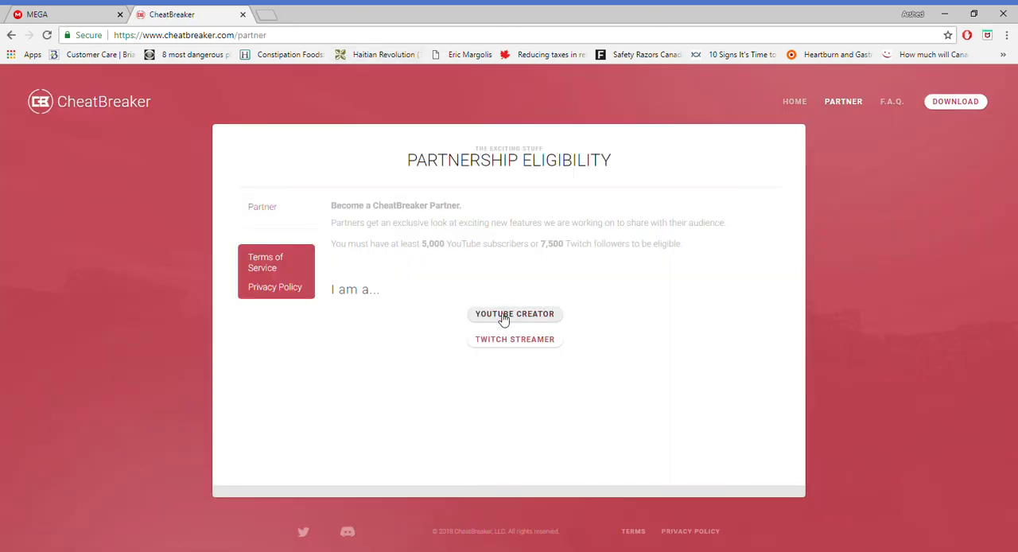
mouse_move(557, 267)
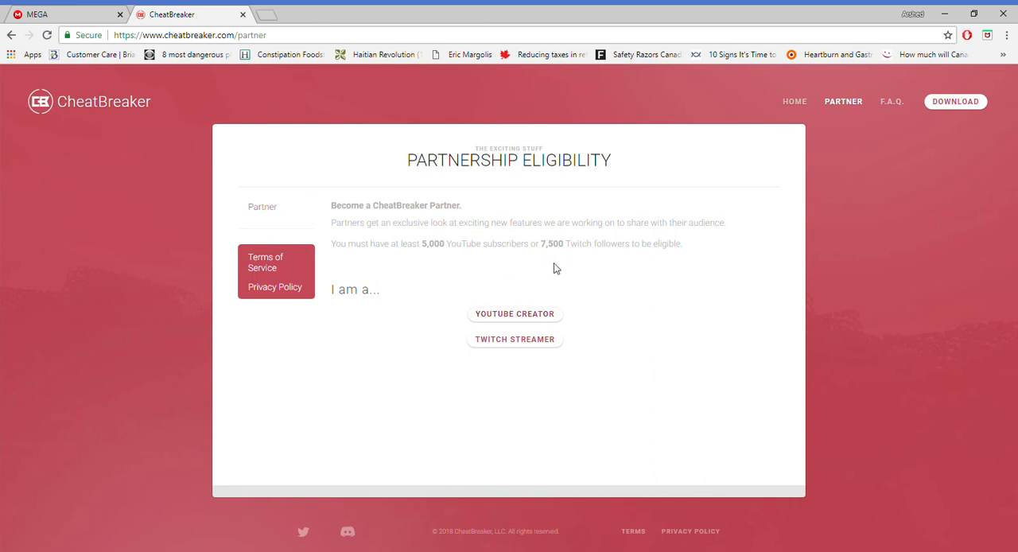
mouse_move(494, 220)
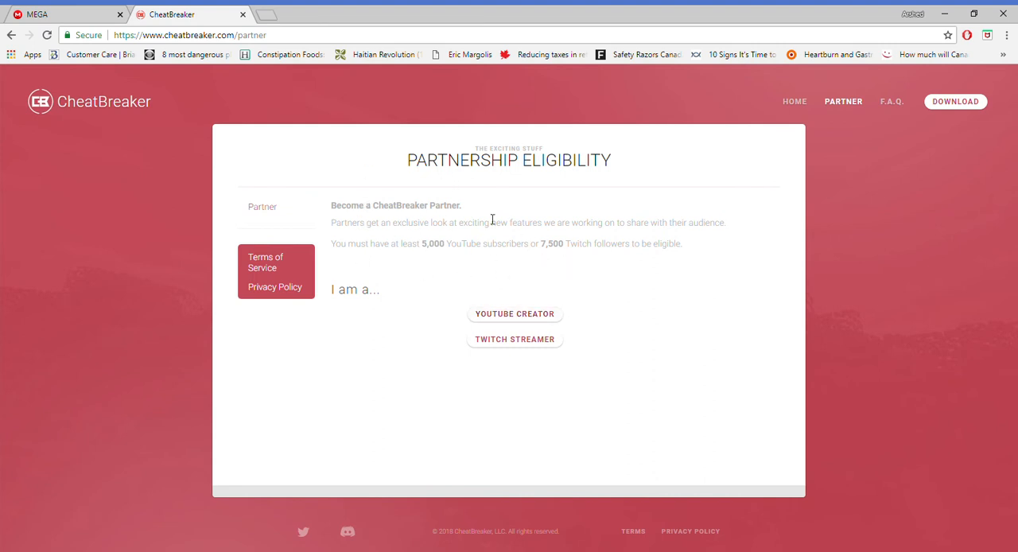
mouse_move(514, 261)
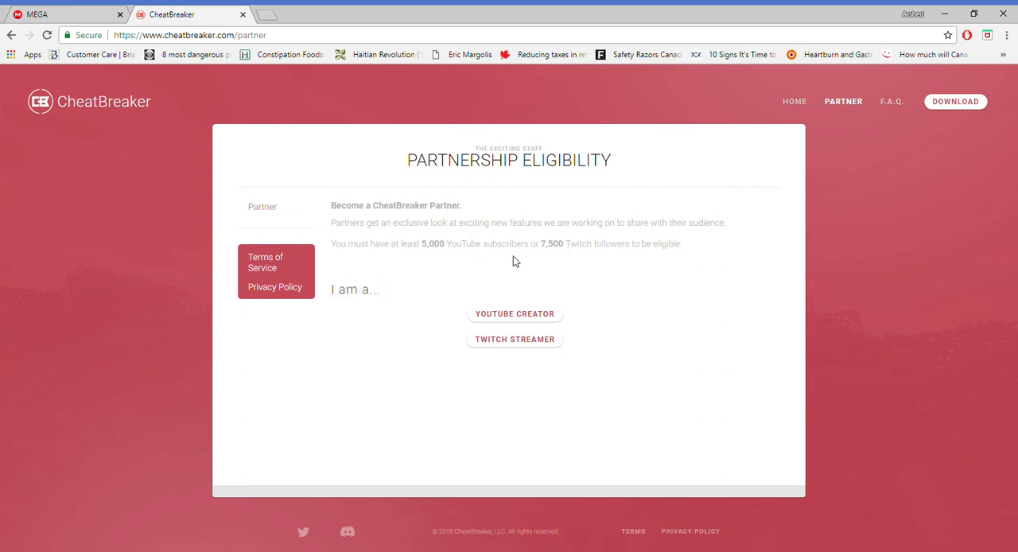
mouse_move(586, 274)
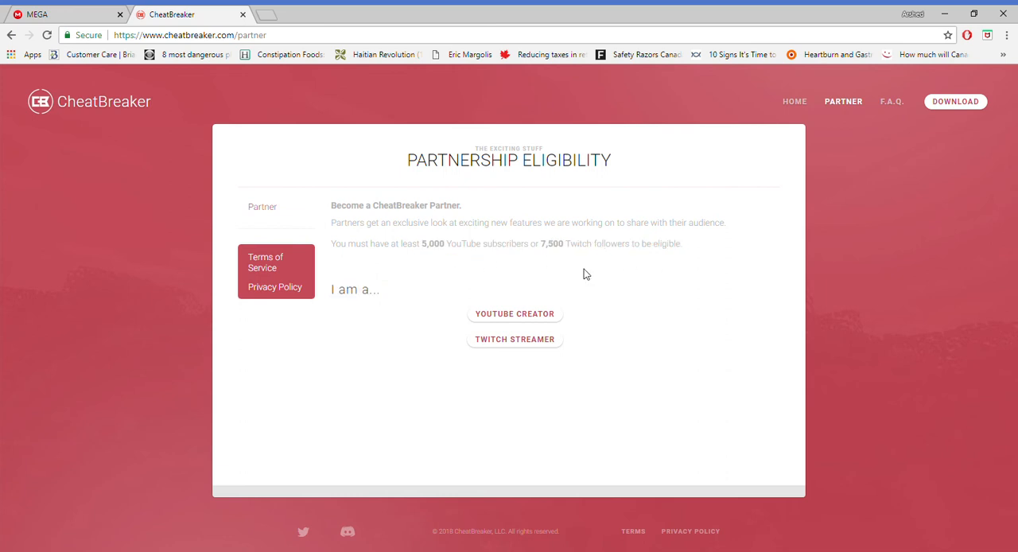
mouse_move(369, 254)
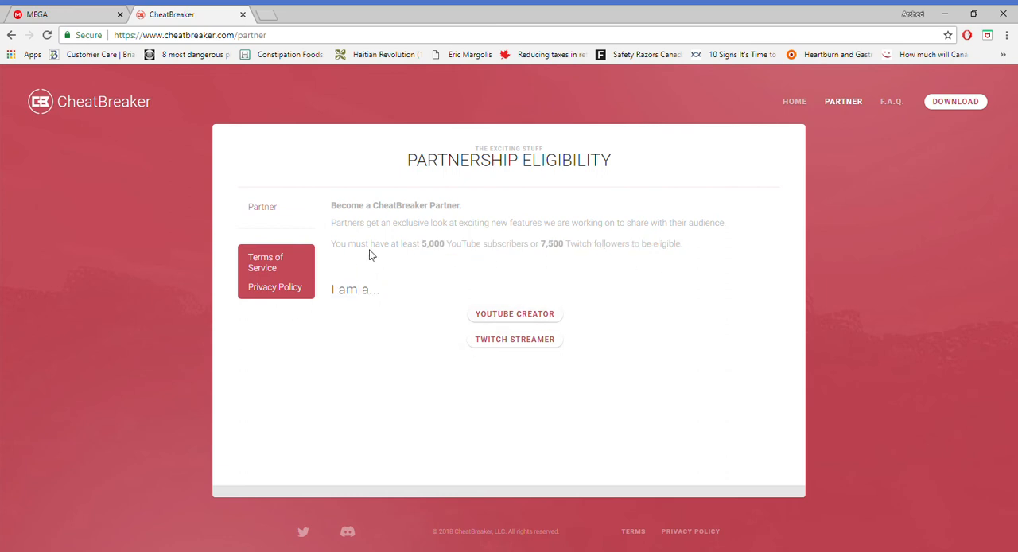
mouse_move(875, 102)
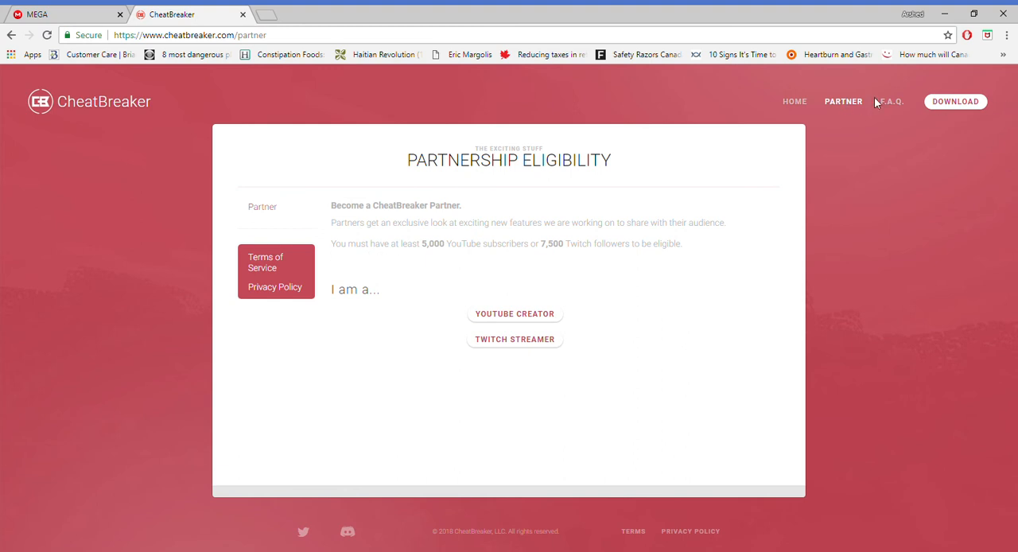
click(891, 102)
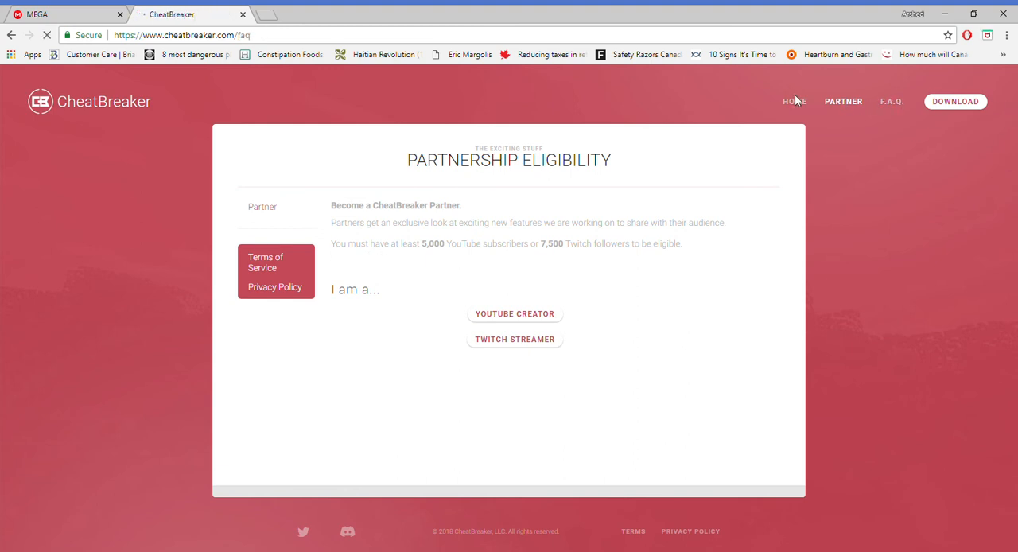
- Collapse the FAQ answer about boosting frames, then return to the home page
click(891, 102)
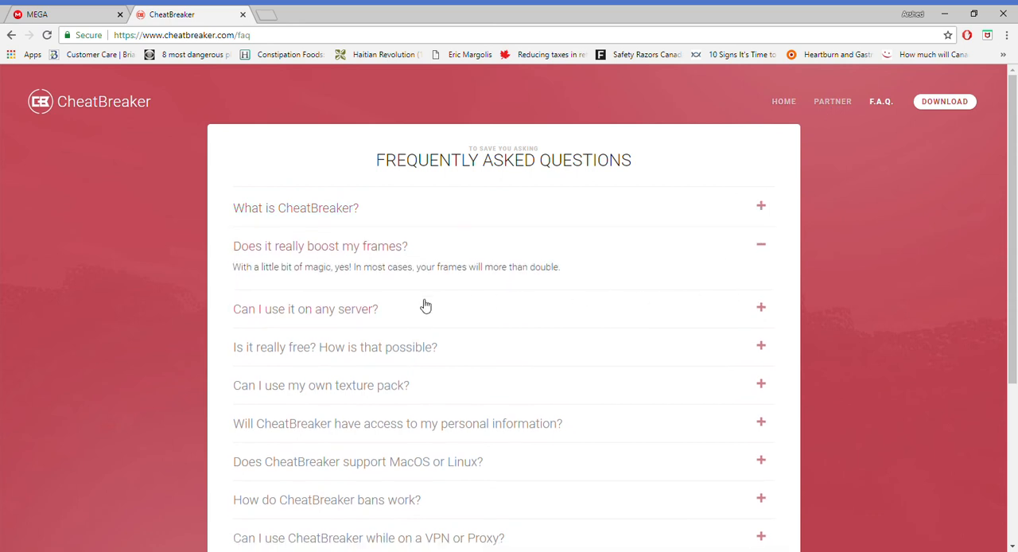
mouse_move(496, 256)
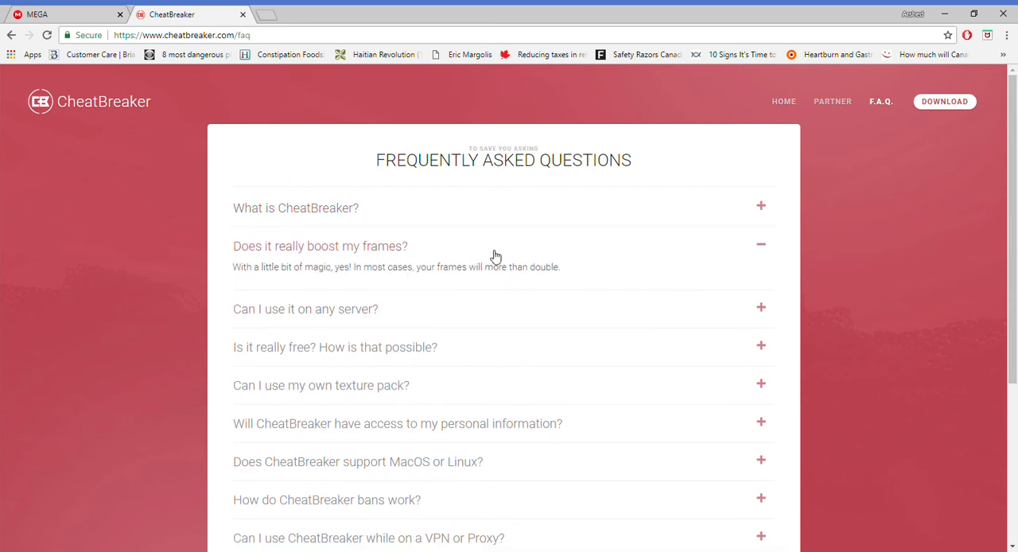
click(760, 245)
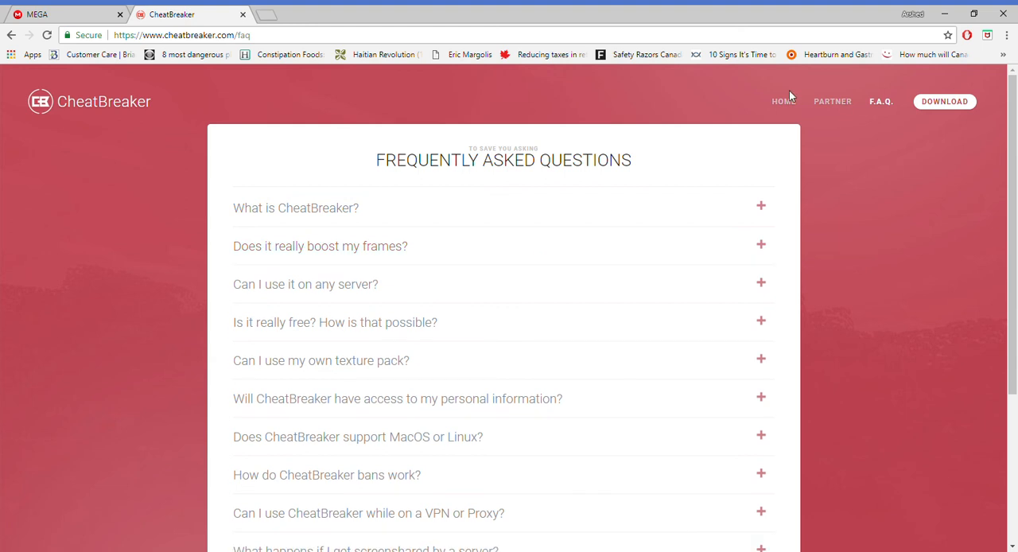
click(783, 102)
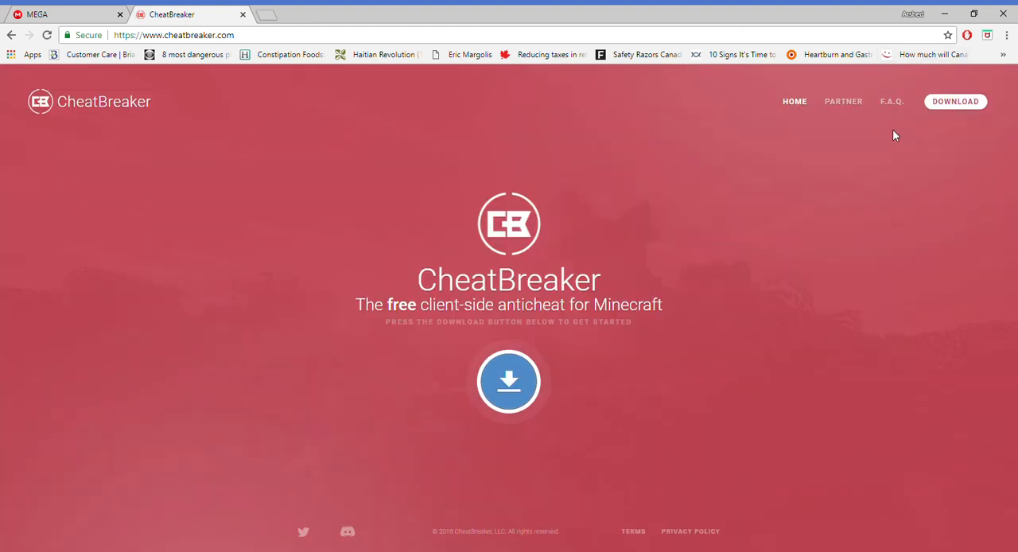